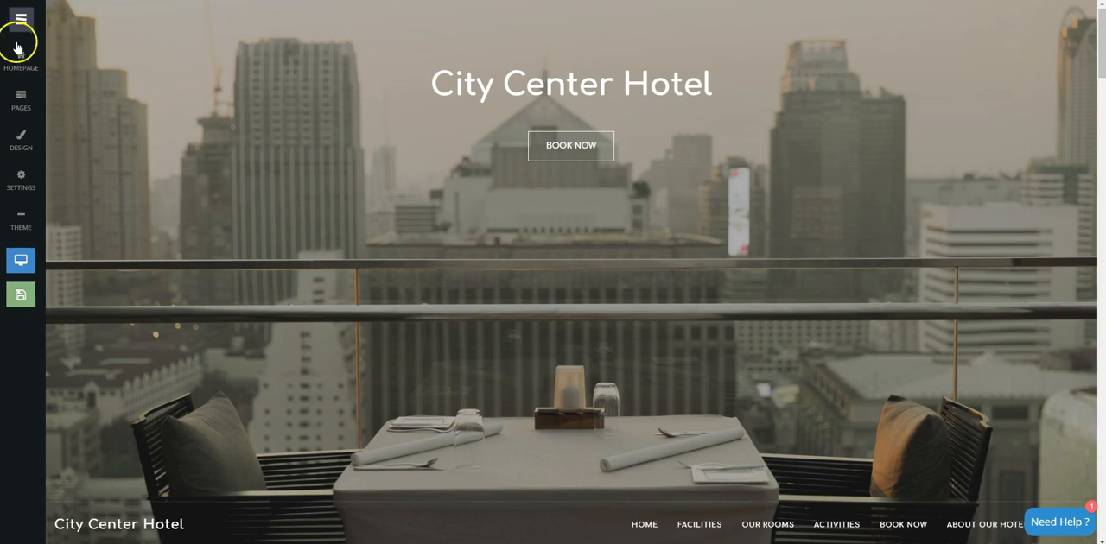
Add a new Gallery-category page to the City Center Hotel site with a photo-grid template.
click(21, 100)
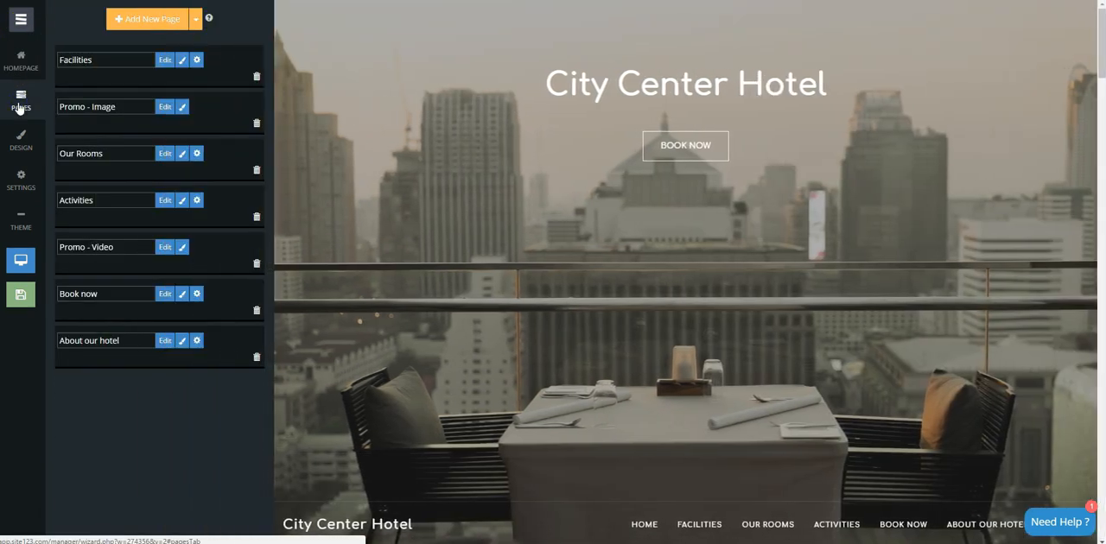
click(146, 18)
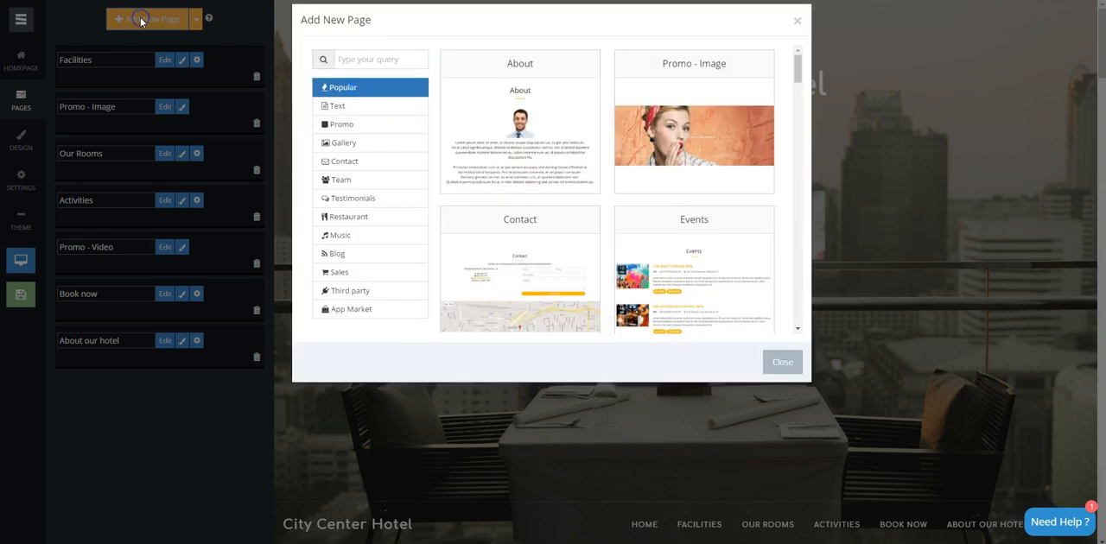
click(343, 156)
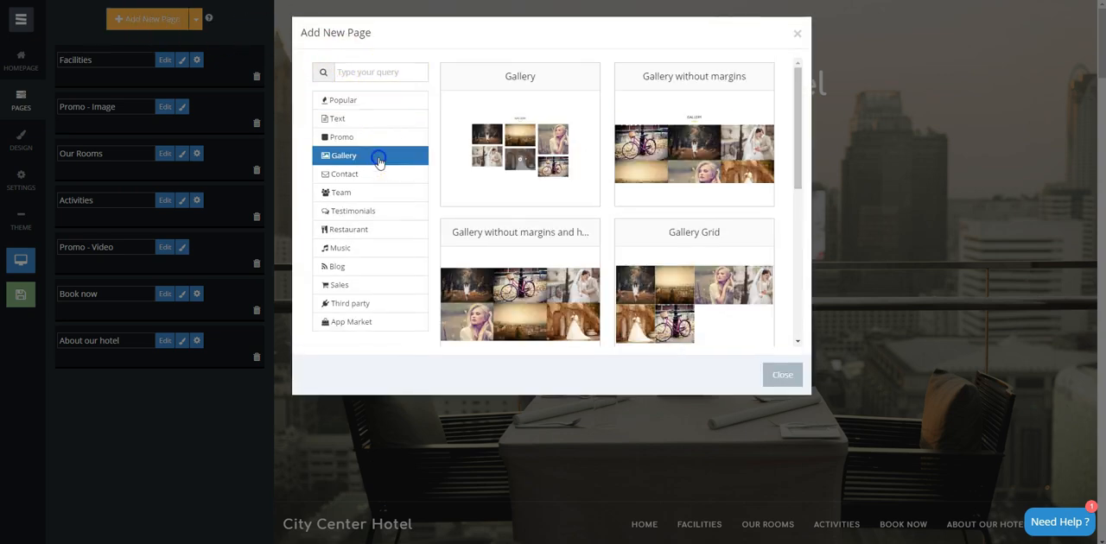
scroll(down, 3)
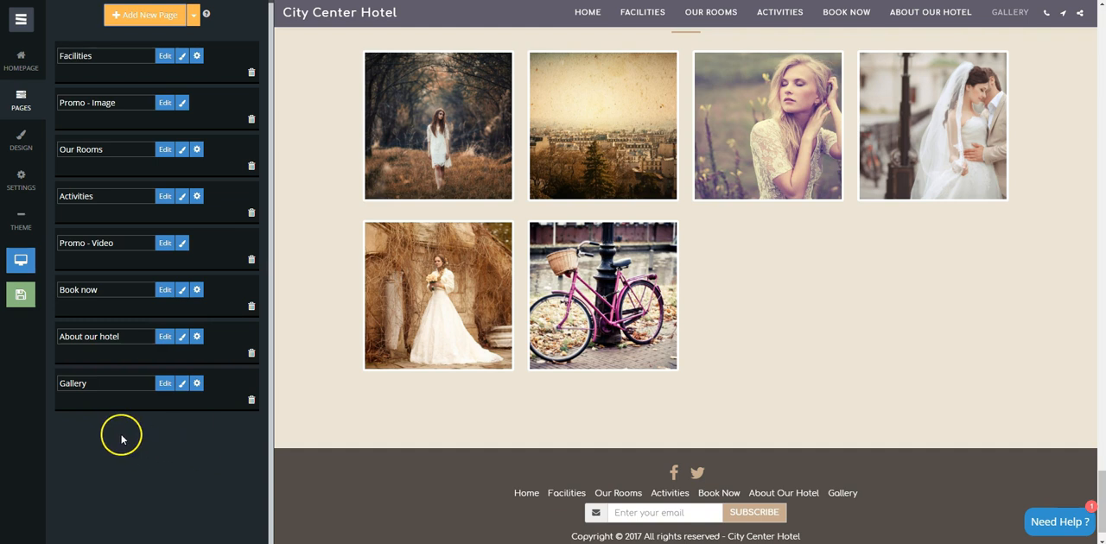
Add a 'New Gallery' category to the Gallery page's images and begin uploading images.
click(165, 383)
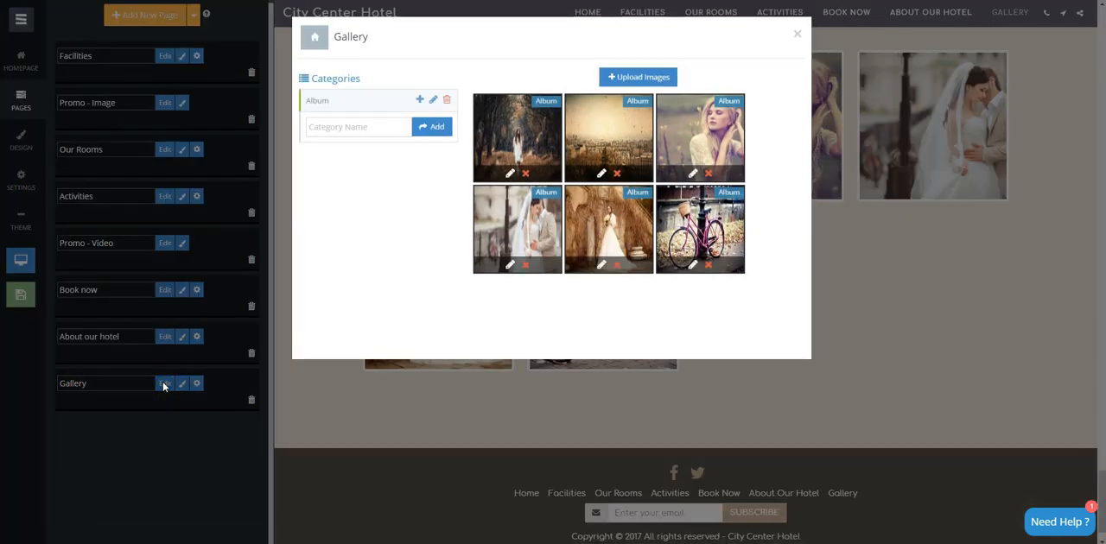
click(357, 126)
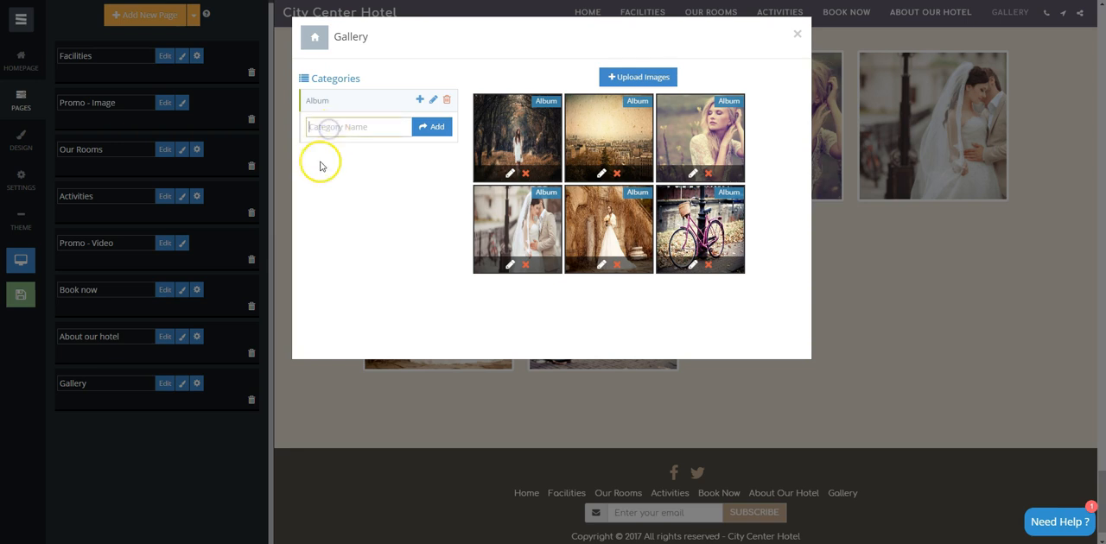
text(New)
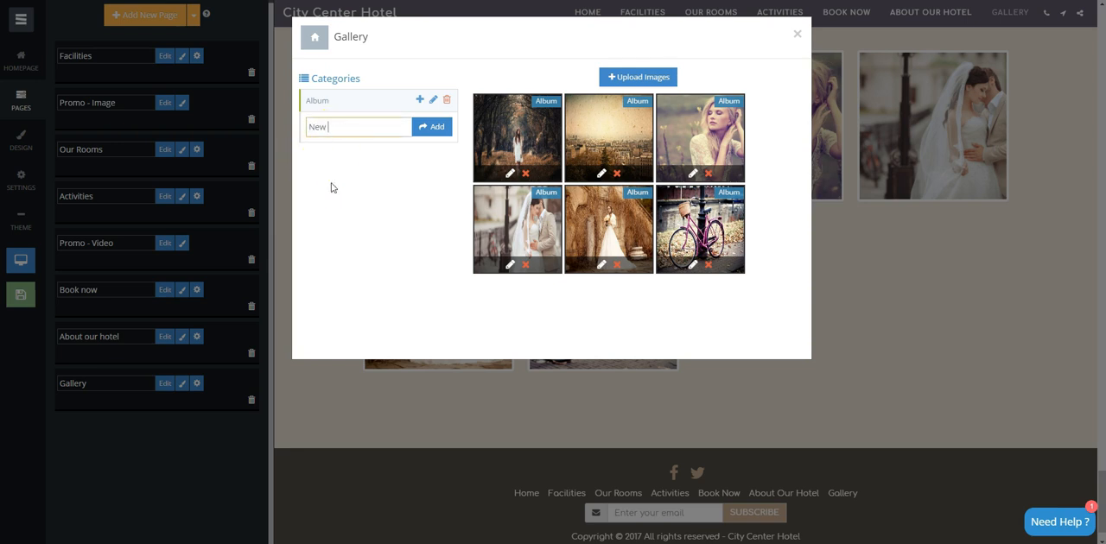
text(Gallery)
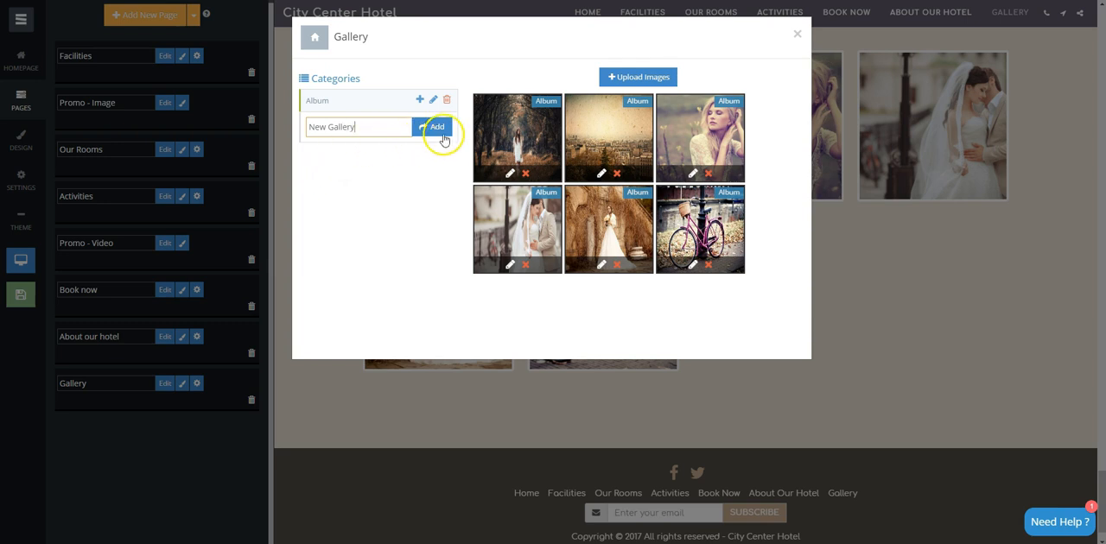
click(437, 127)
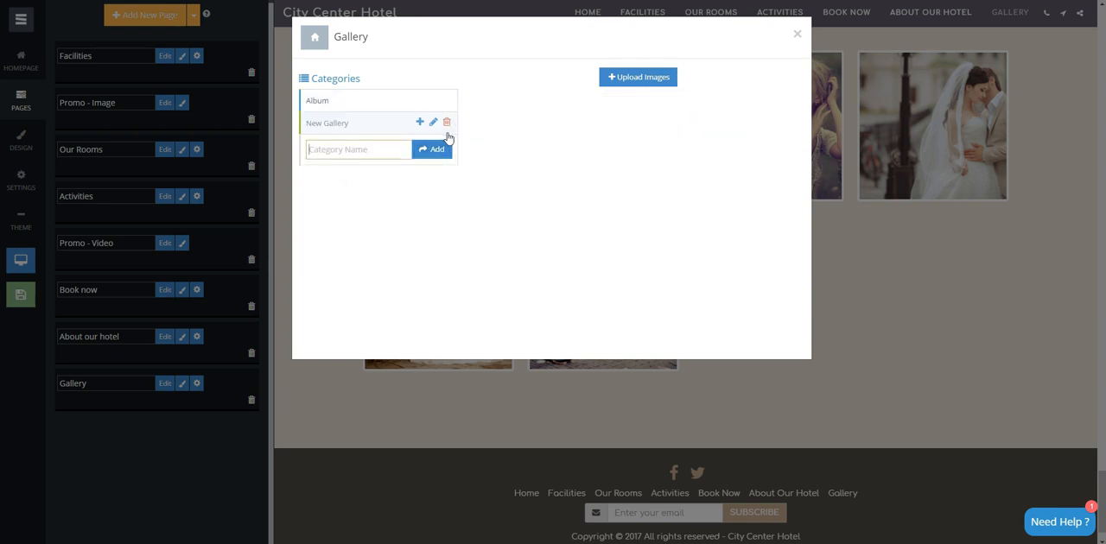
click(434, 122)
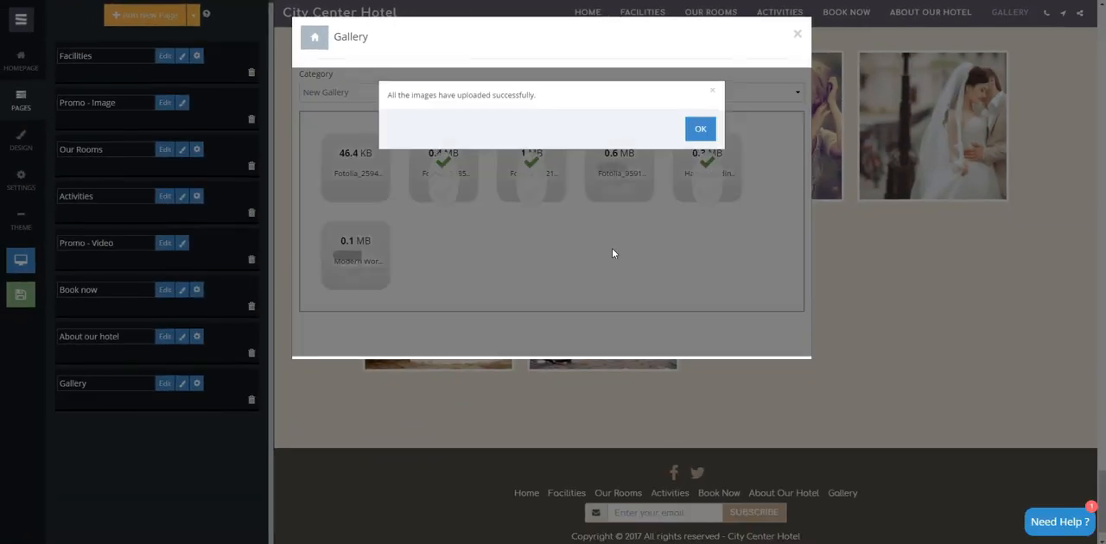
Dismiss the upload success message after the six images upload into New Gallery.
click(699, 129)
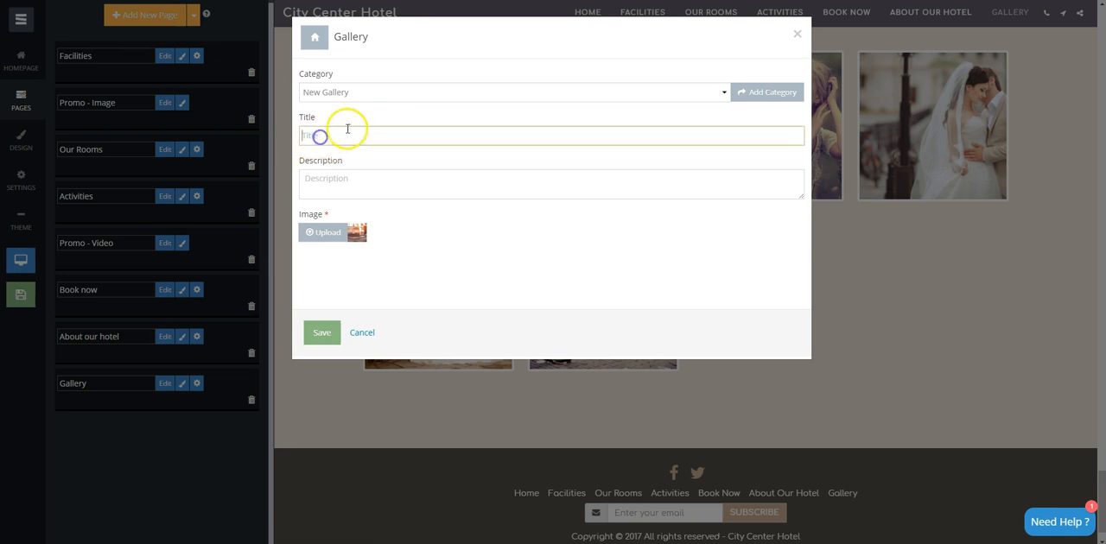
Cancel the image details form without a title and close the gallery manager.
click(550, 183)
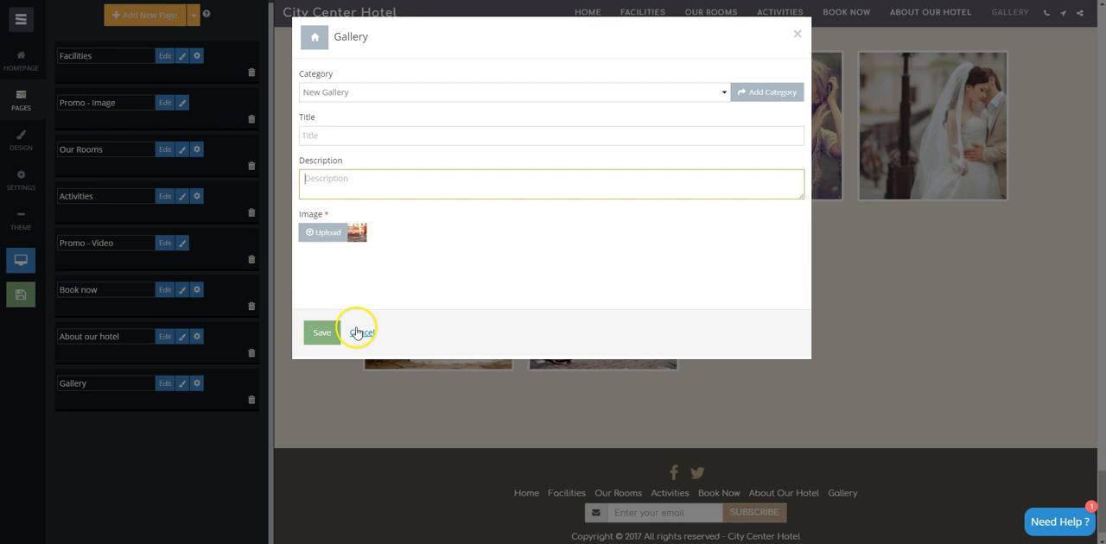
click(359, 331)
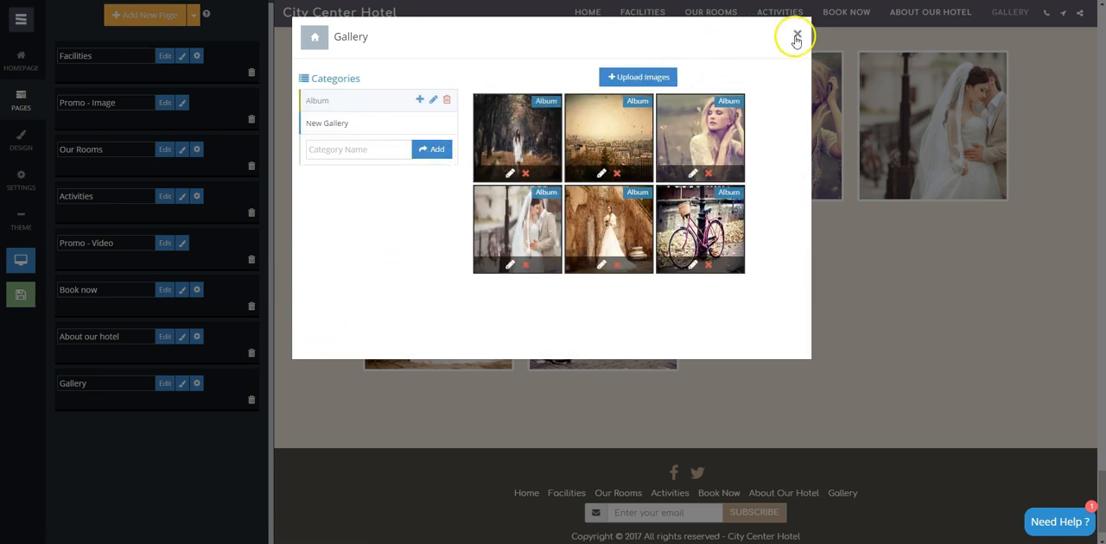
click(797, 37)
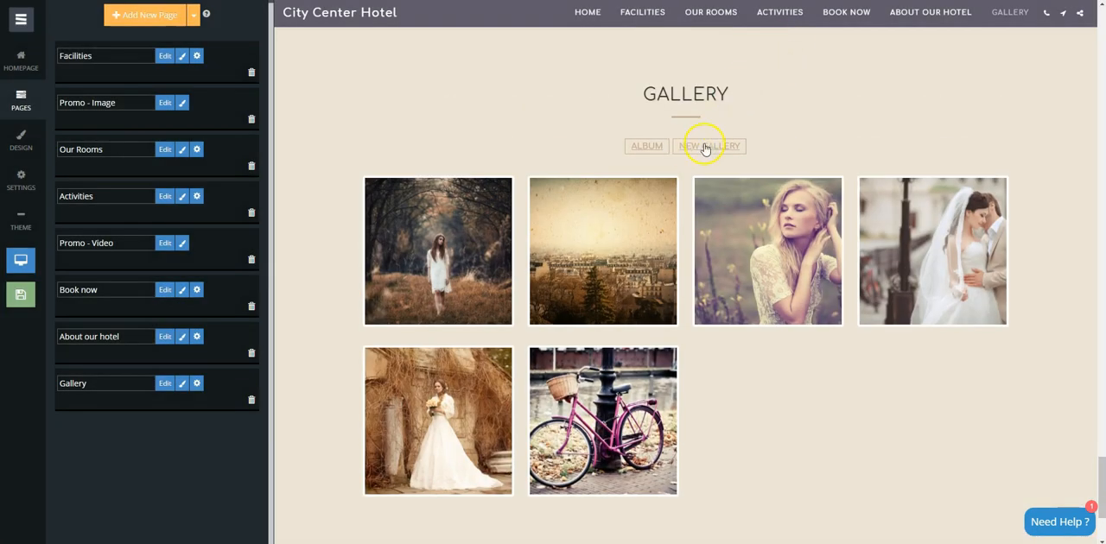
Filter to New Gallery, preview photos in the lightbox, and open Gallery layout choices.
click(709, 145)
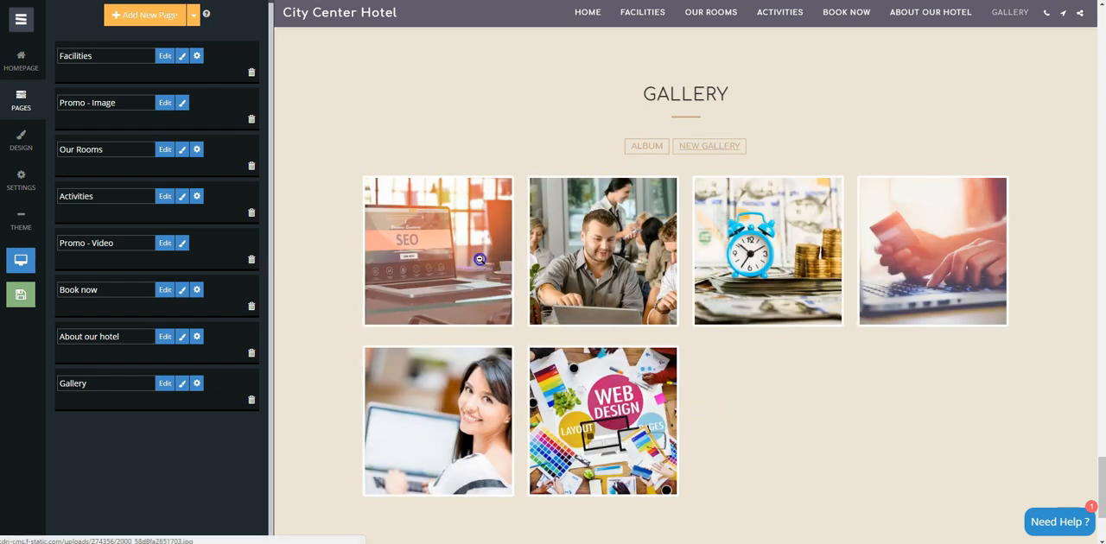
click(438, 250)
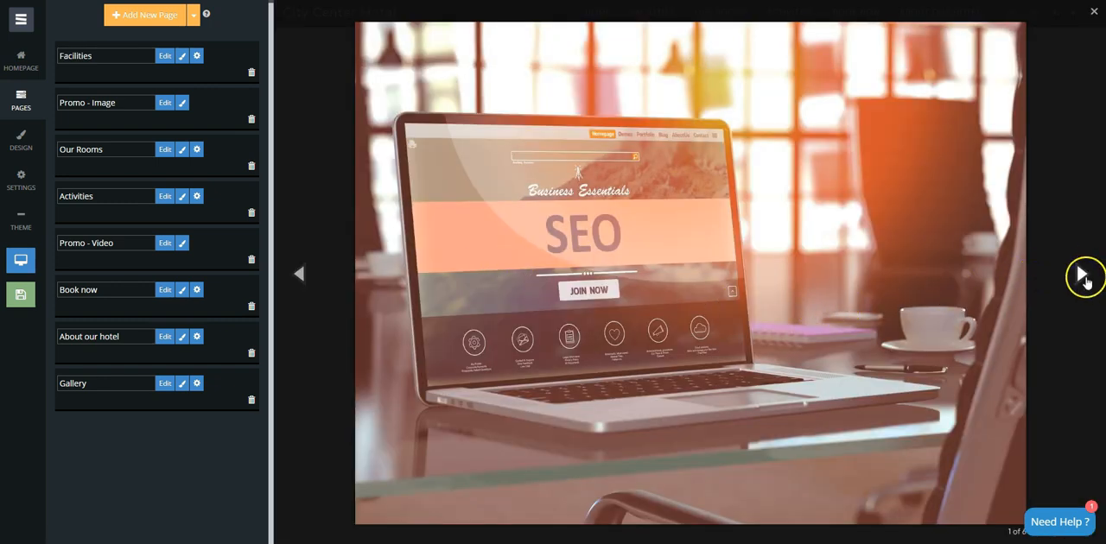
click(1083, 274)
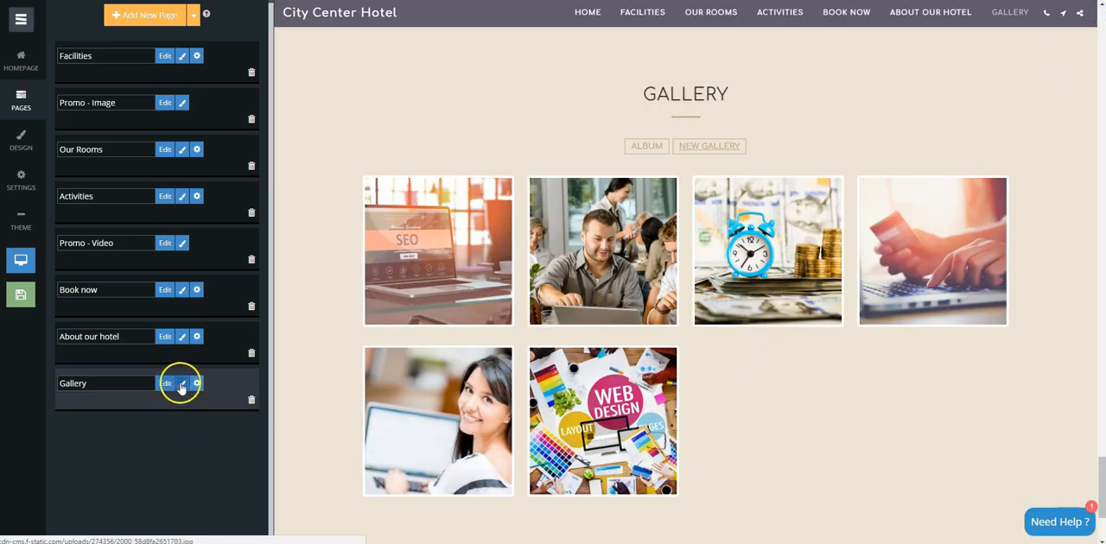
click(182, 384)
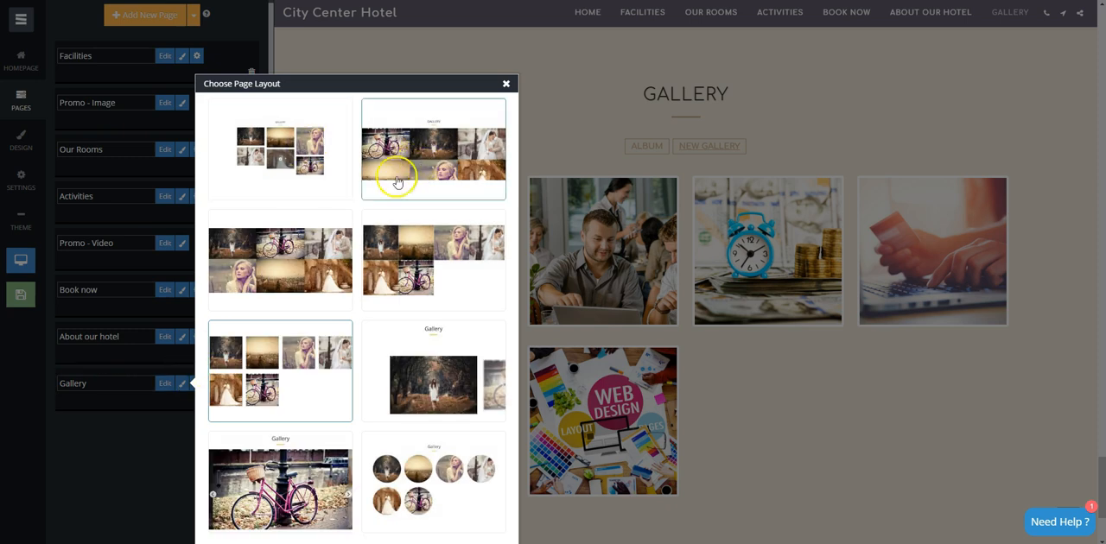